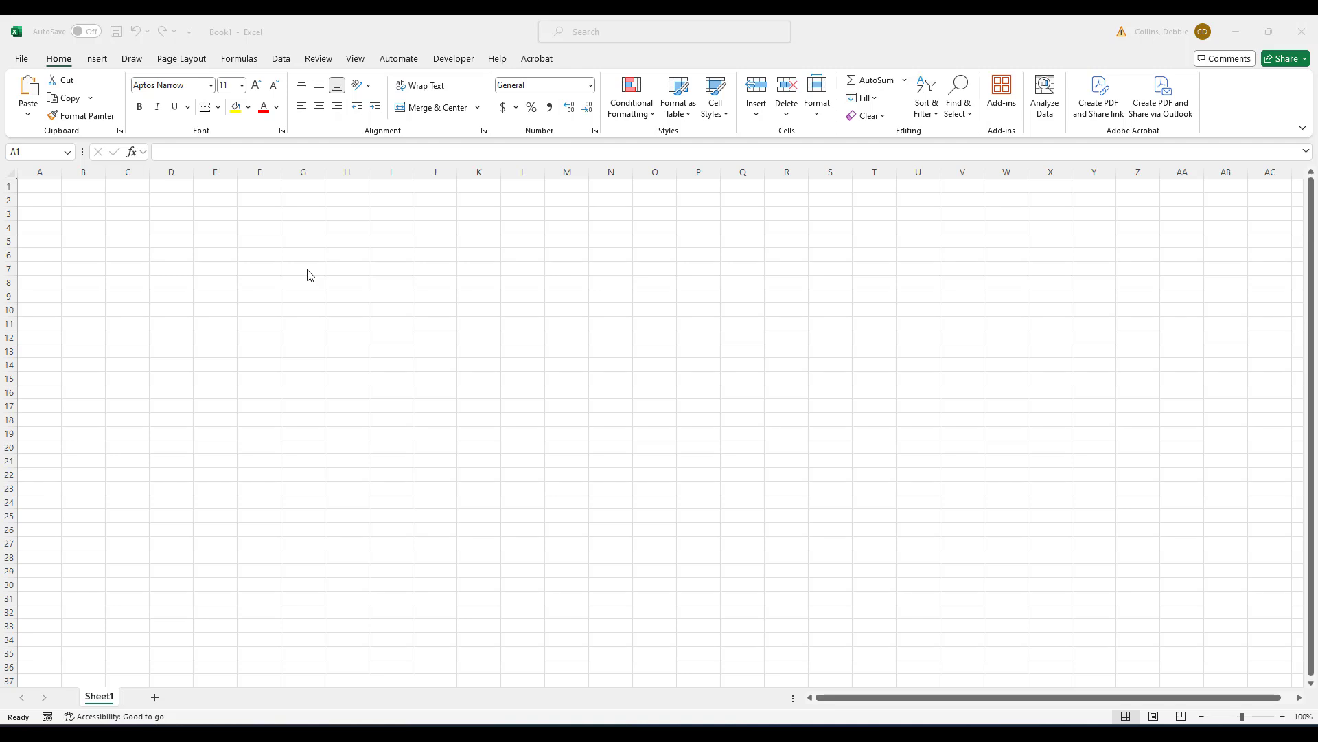
pyautogui.moveTo(307, 279)
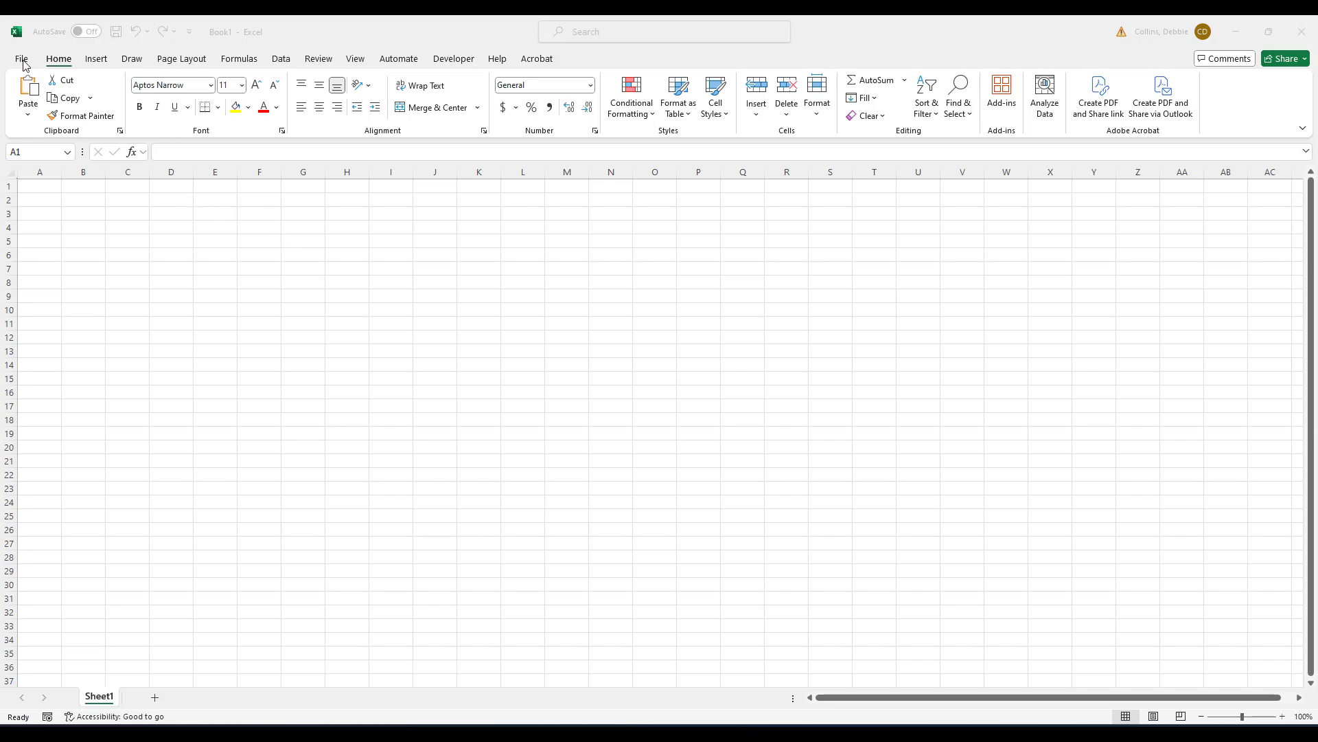
# Browse from File > Open to Downloads > Nat1968 (1) and select NATL1968.TXT
pyautogui.click(21, 58)
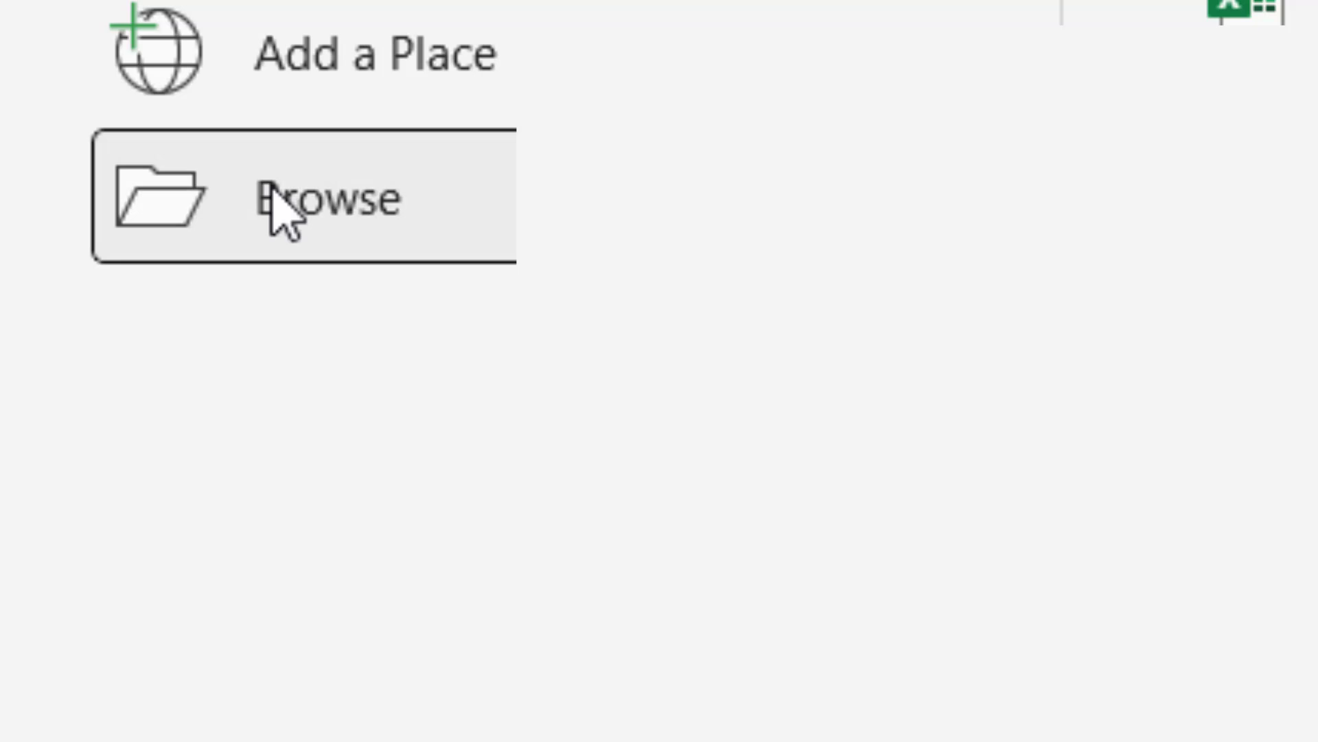
pyautogui.click(302, 197)
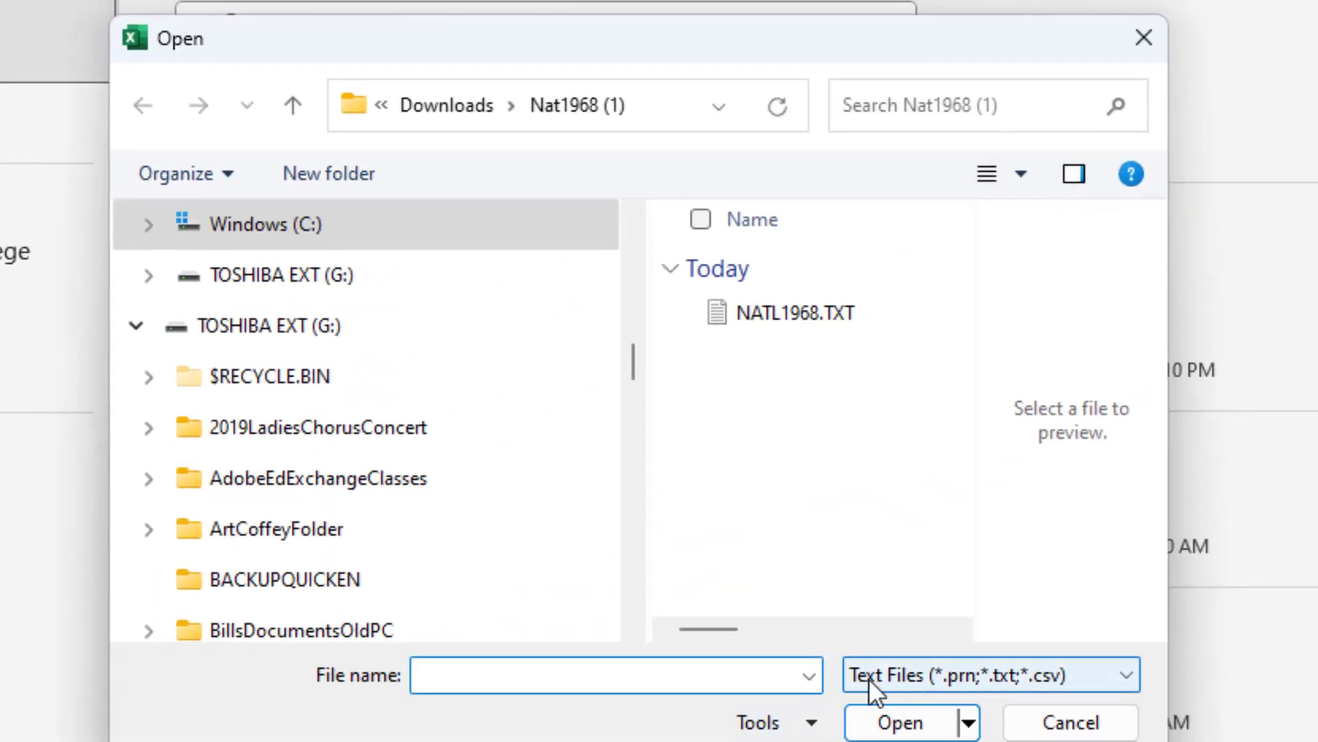
pyautogui.moveTo(1129, 681)
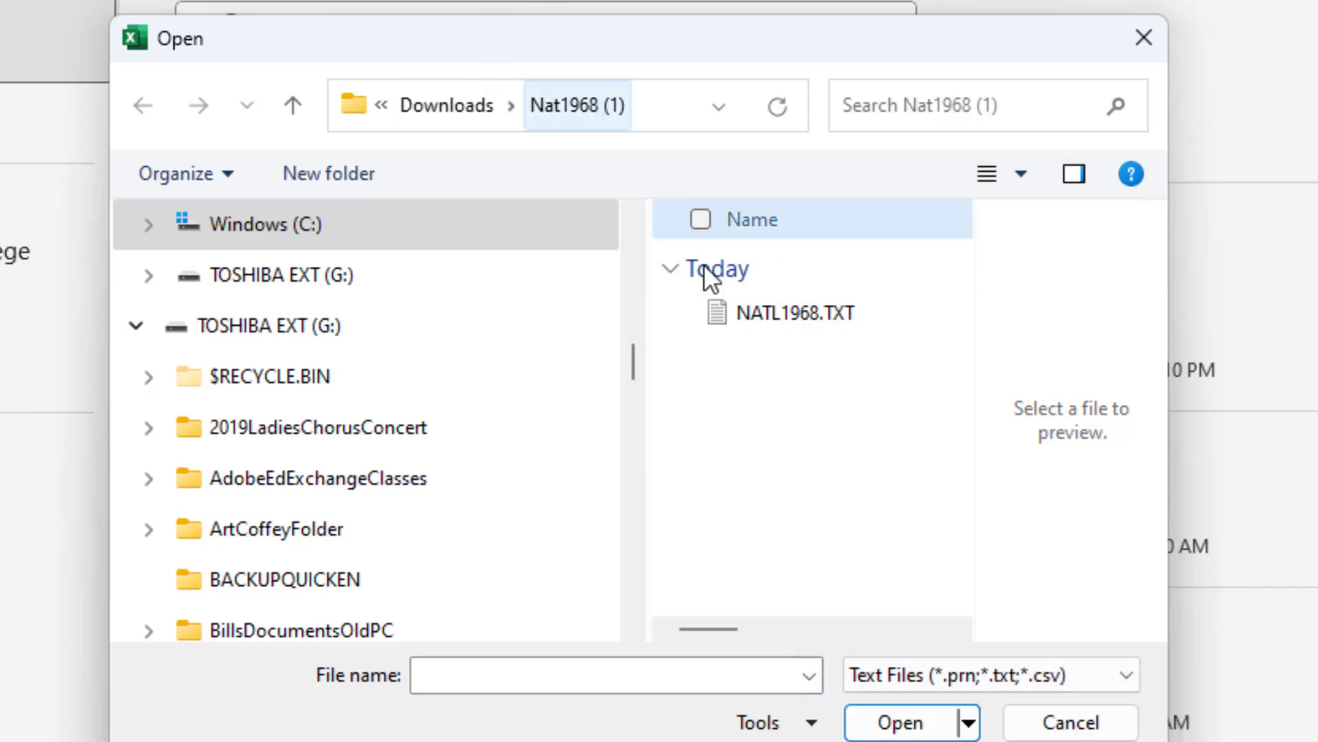
pyautogui.click(792, 311)
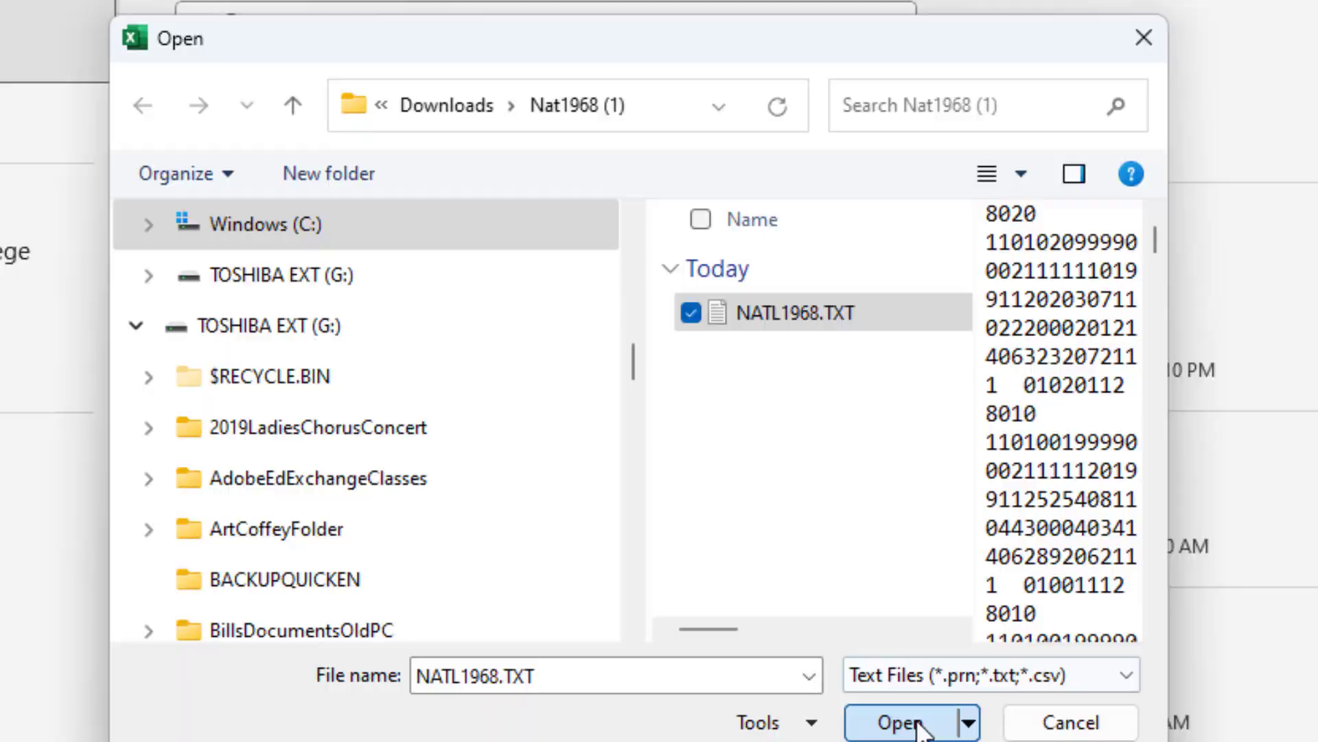
# Open NATL1968.TXT so the Text Import Wizard starts with Fixed width detected
pyautogui.click(898, 720)
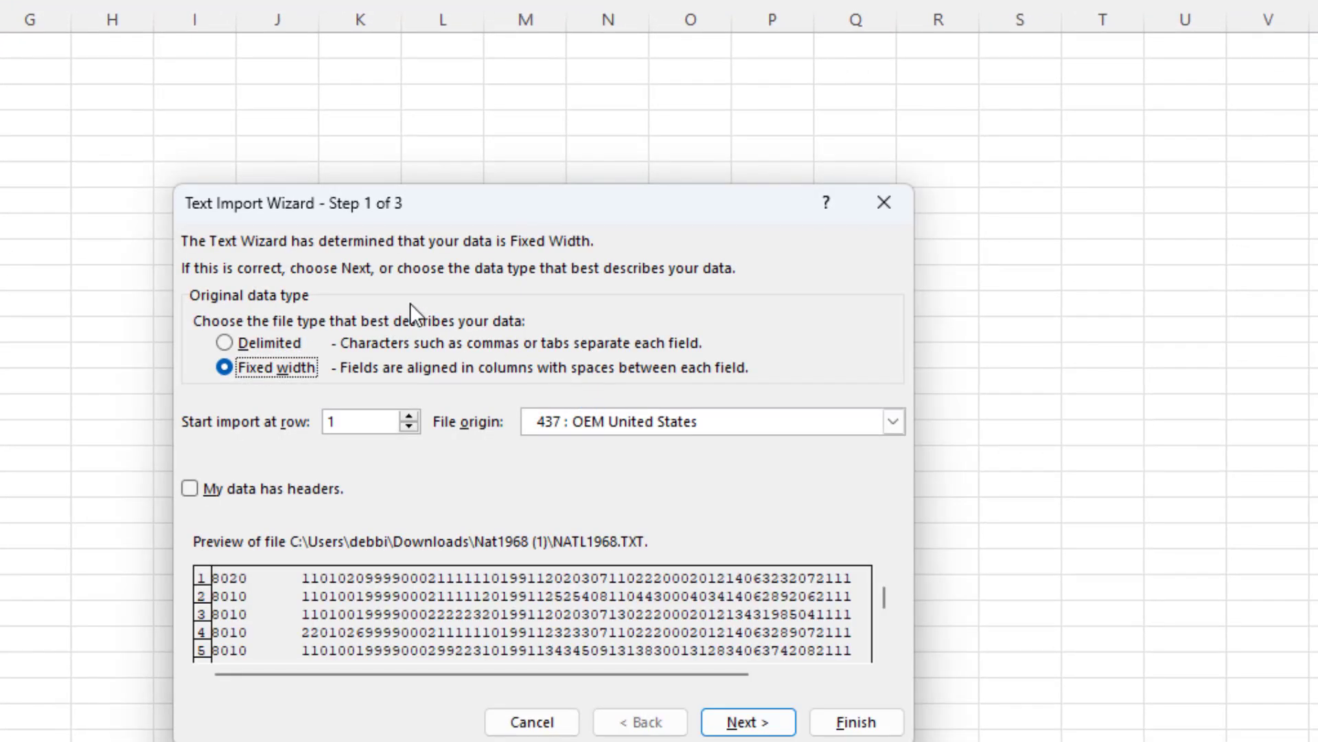
pyautogui.moveTo(285, 345)
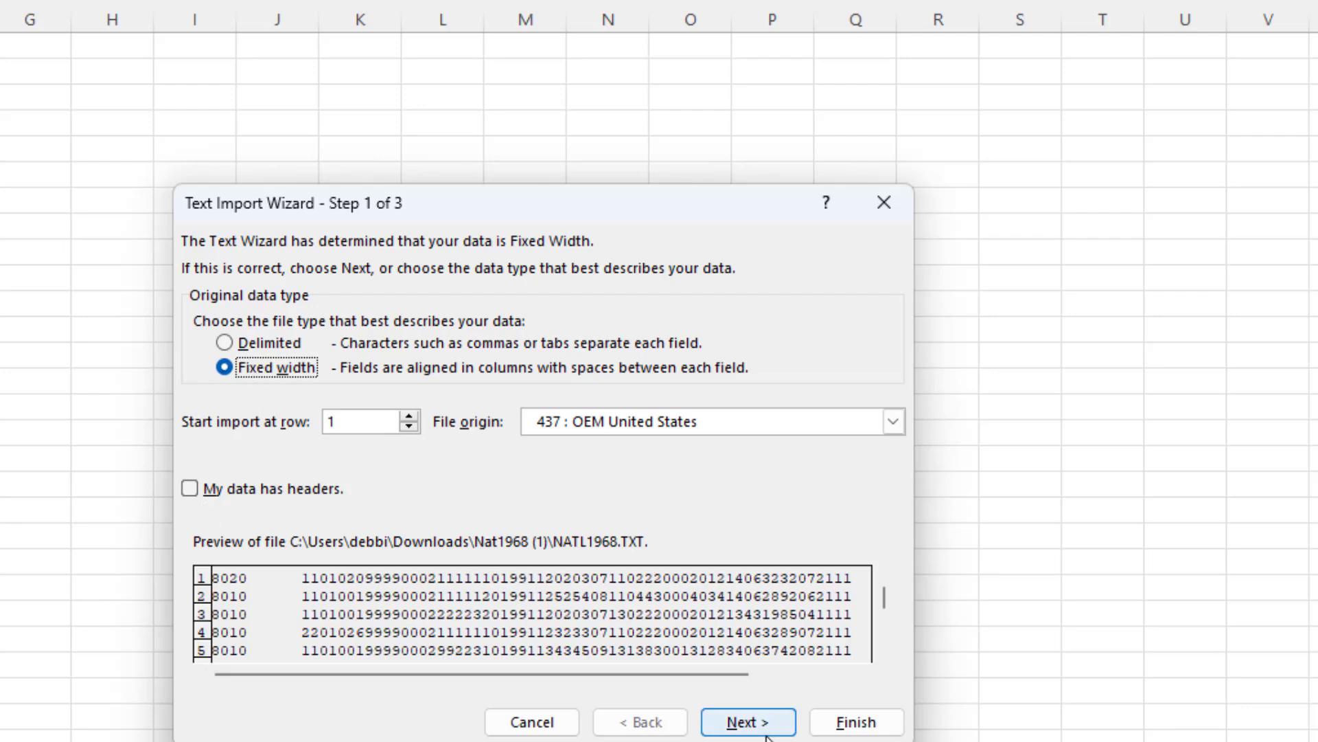
# Advance to Step 2 to set a column break just after position 30
pyautogui.click(747, 721)
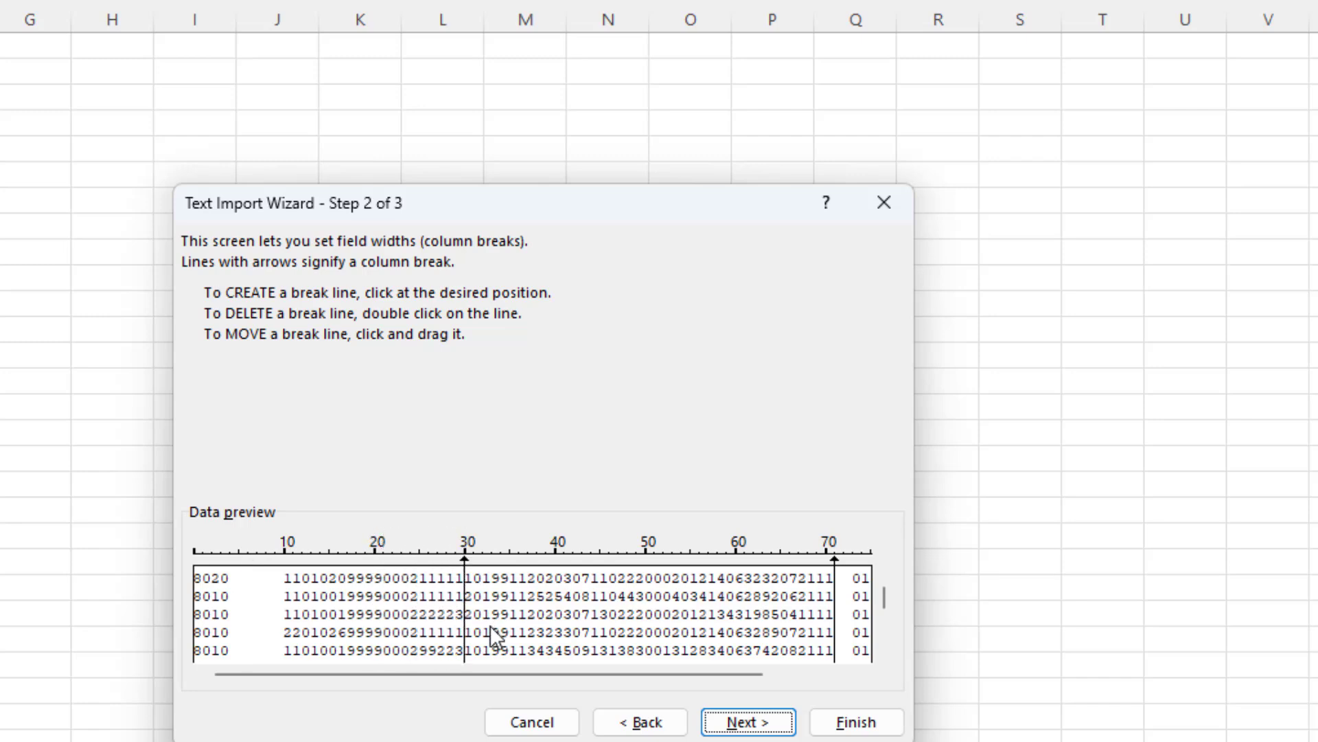
pyautogui.moveTo(230, 621)
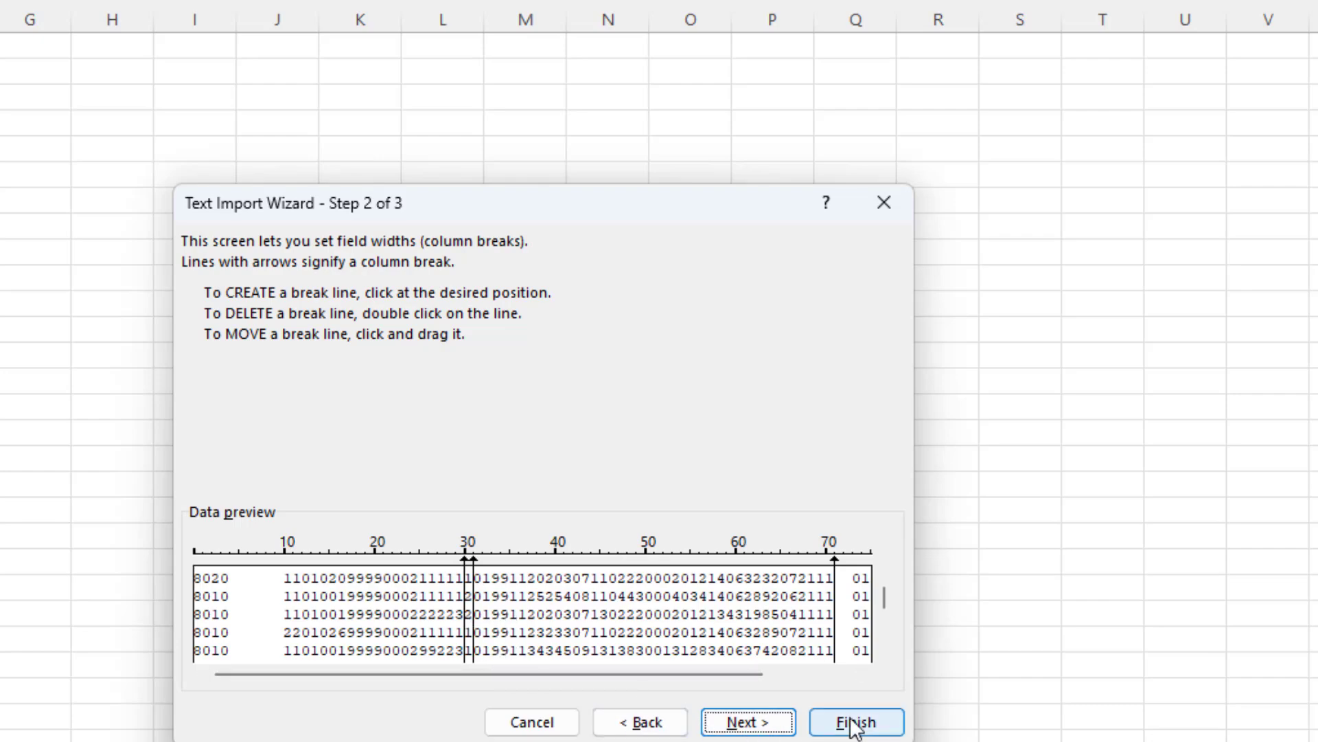
# Finish the import and acknowledge the 'File not loaded completely' warning
pyautogui.click(856, 721)
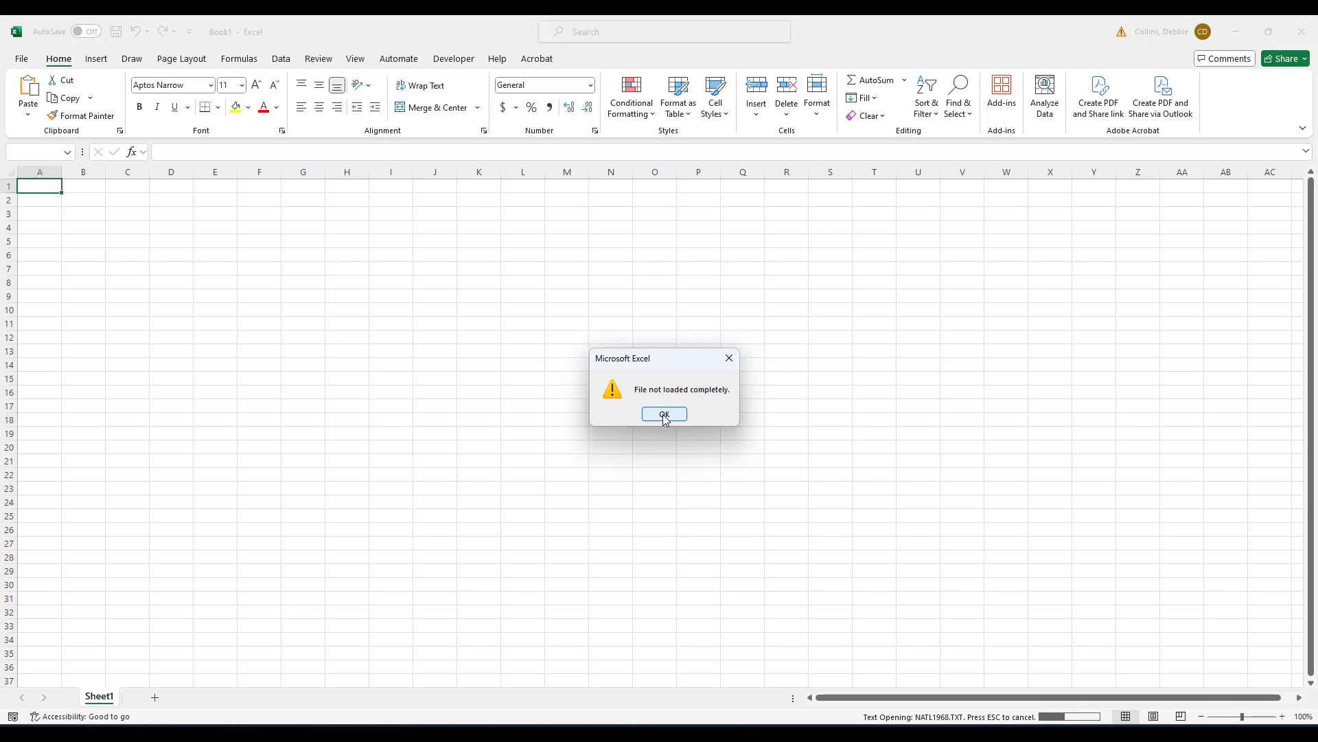
pyautogui.click(663, 413)
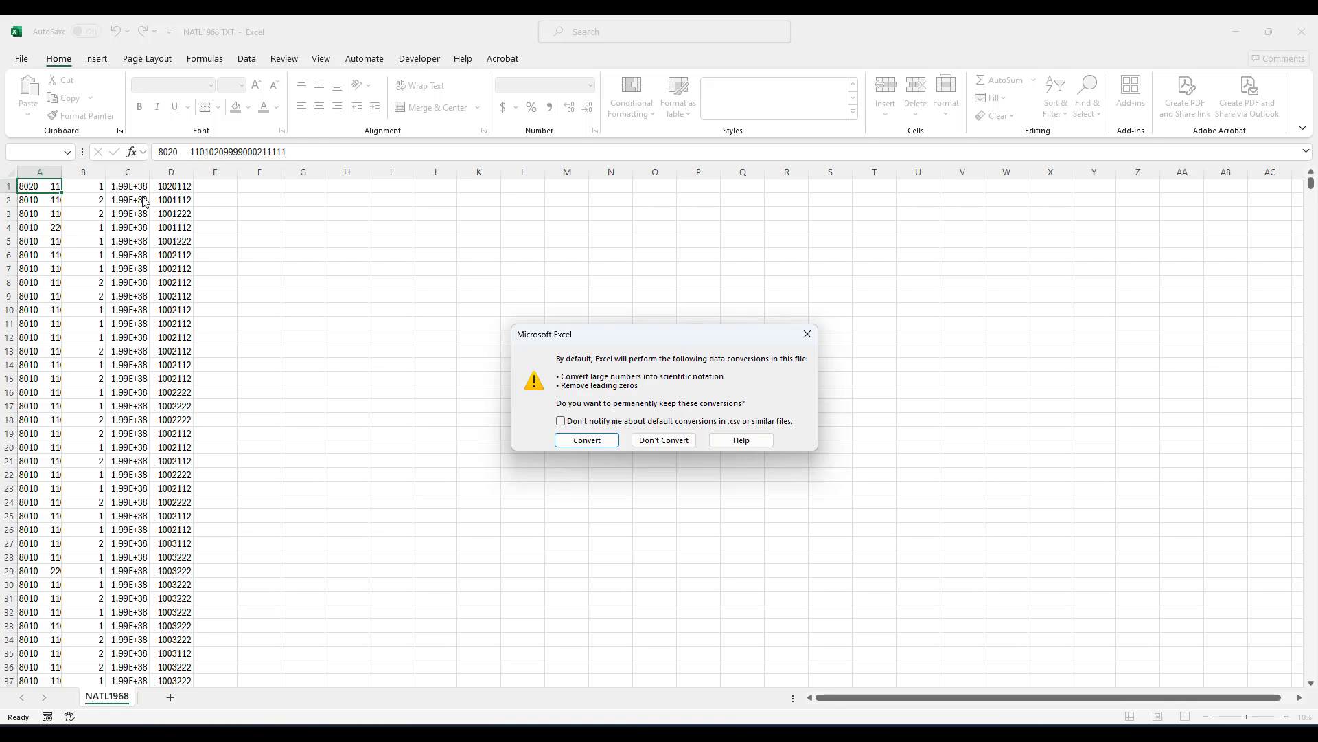
pyautogui.moveTo(635, 422)
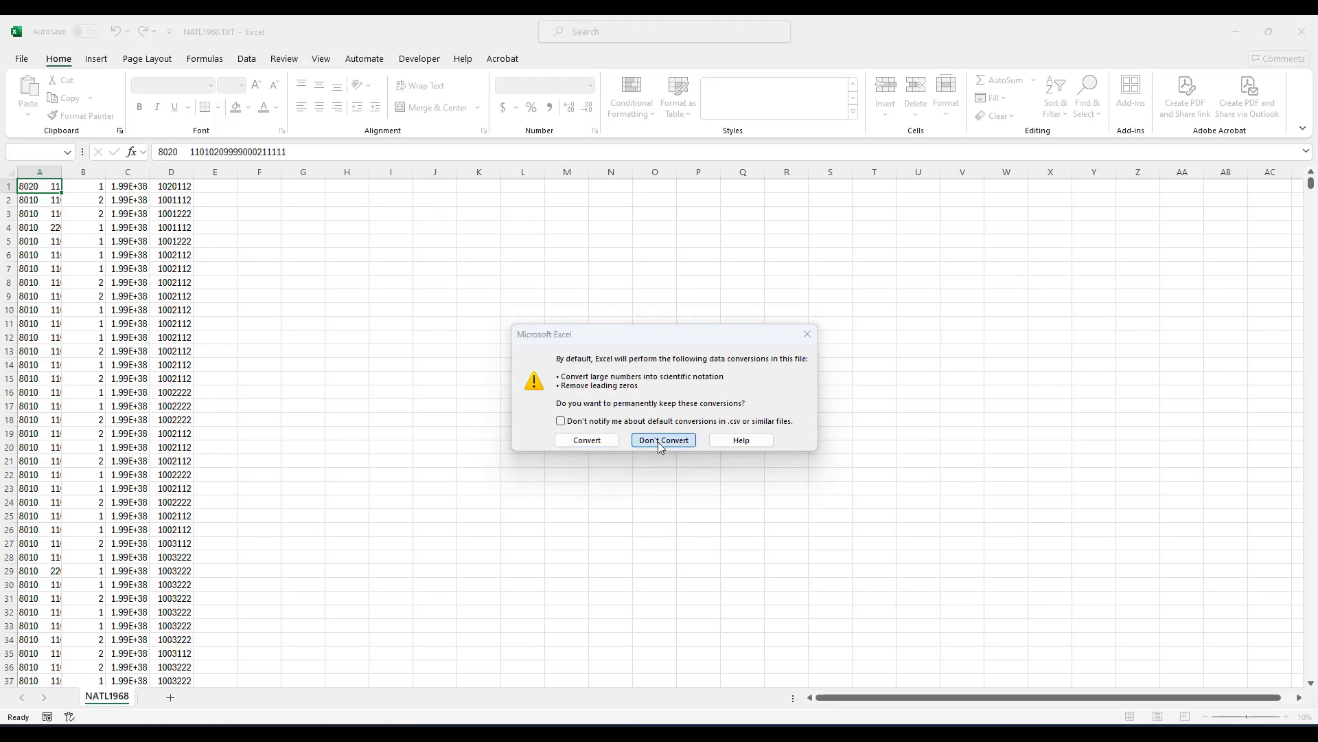
# Choose Don't Convert to keep leading zeros, then view the sheet down to row 1,048,576
pyautogui.click(662, 439)
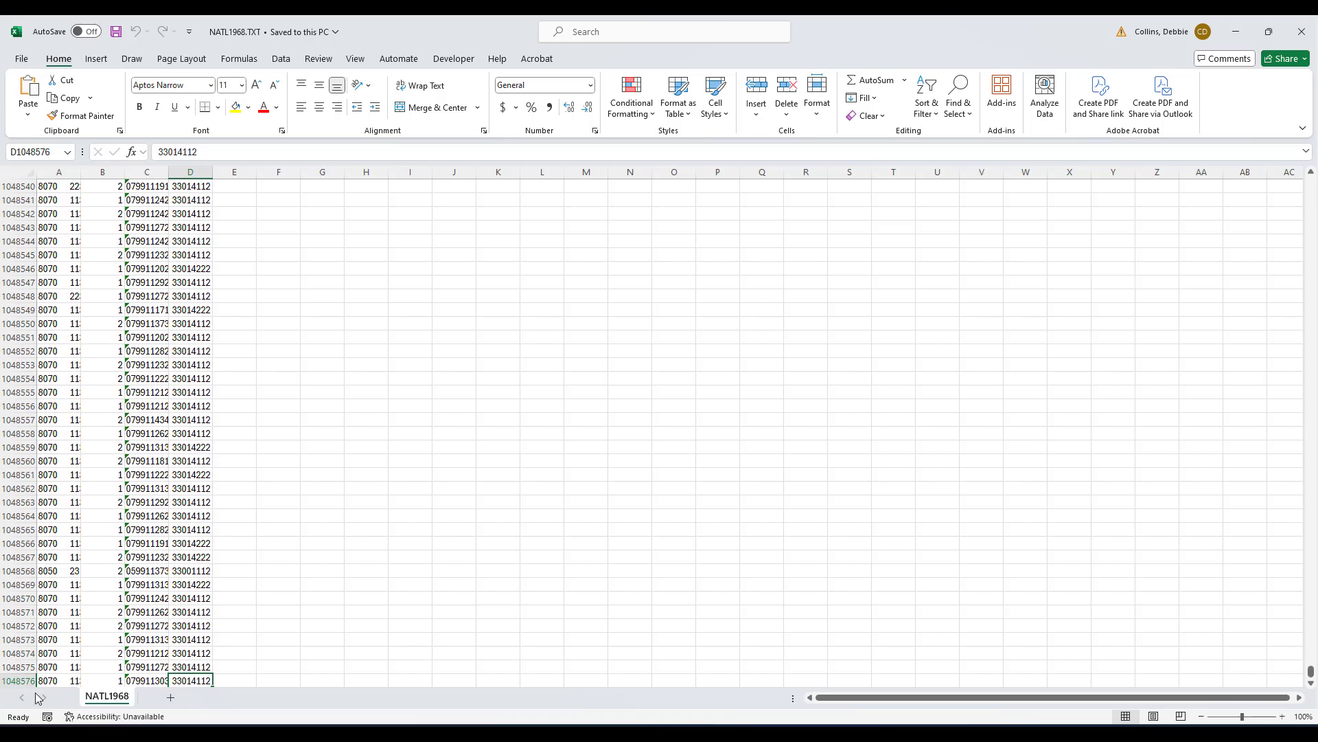
pyautogui.scroll(-3)
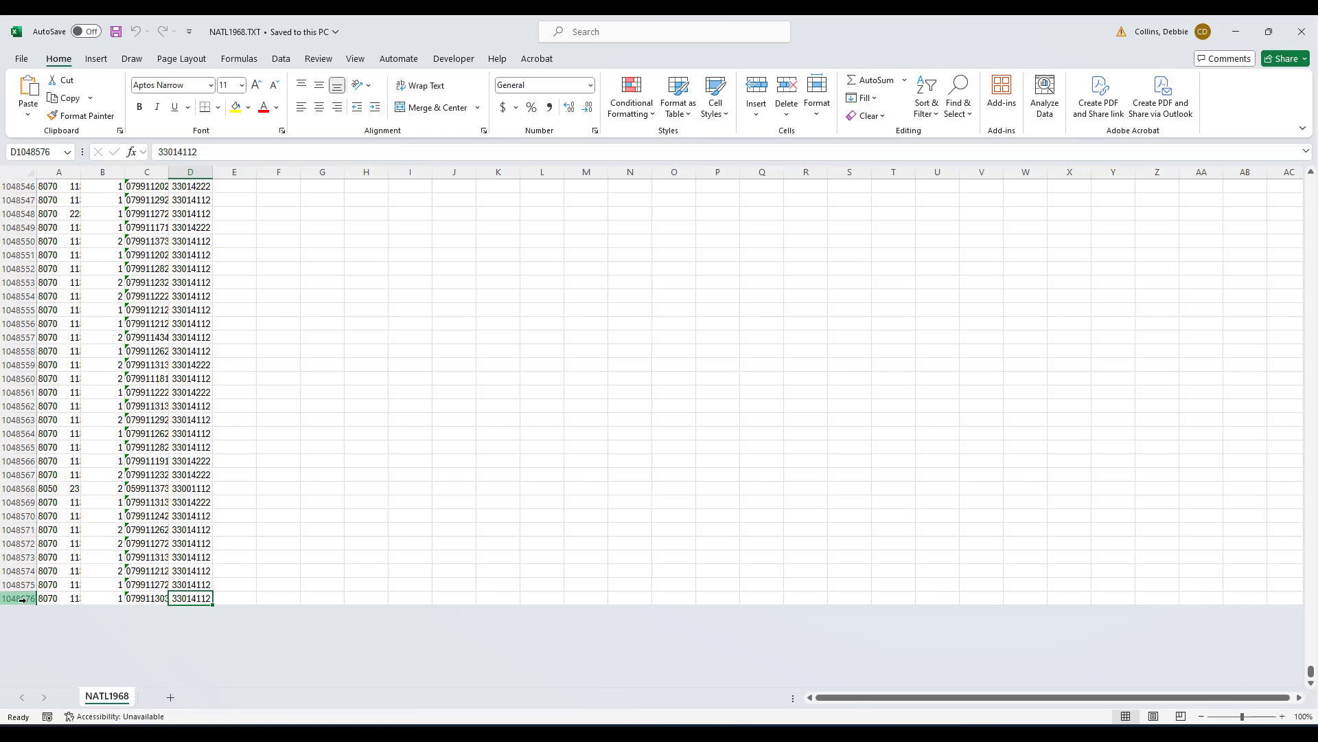
pyautogui.moveTo(328, 514)
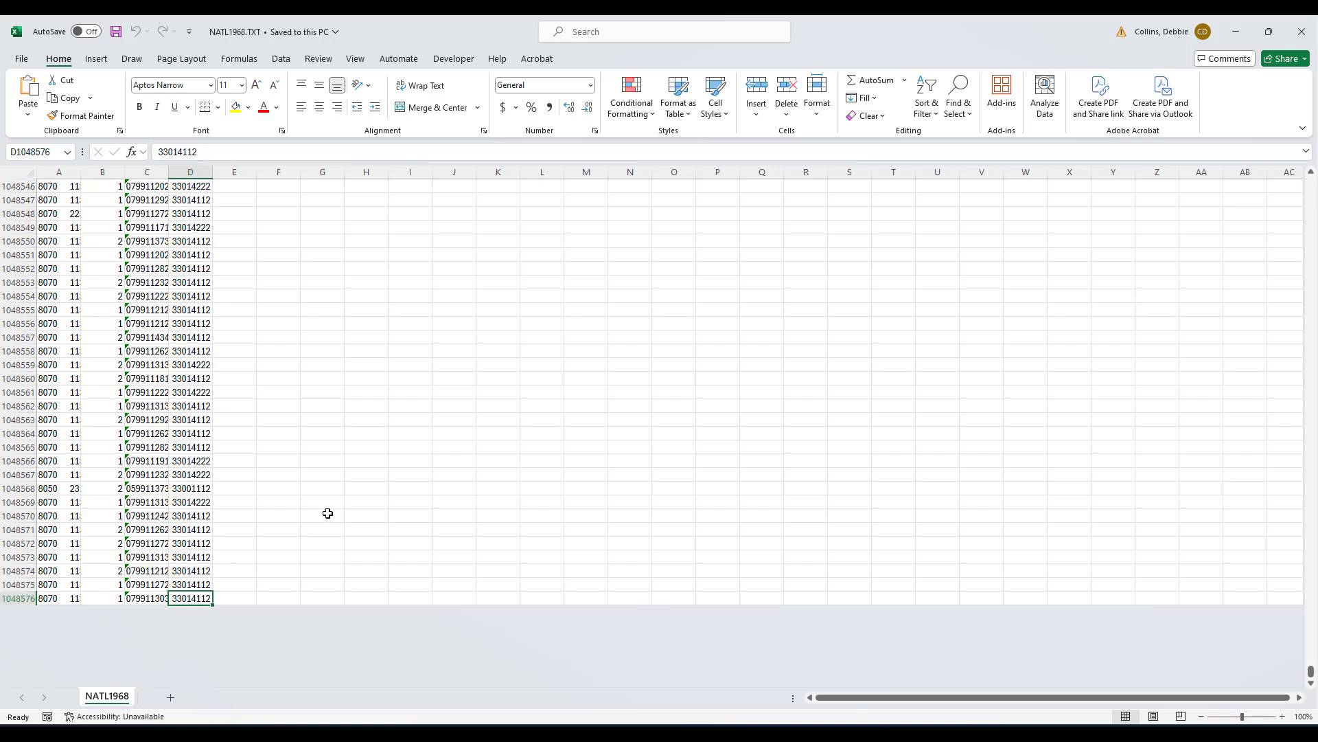
pyautogui.moveTo(74, 533)
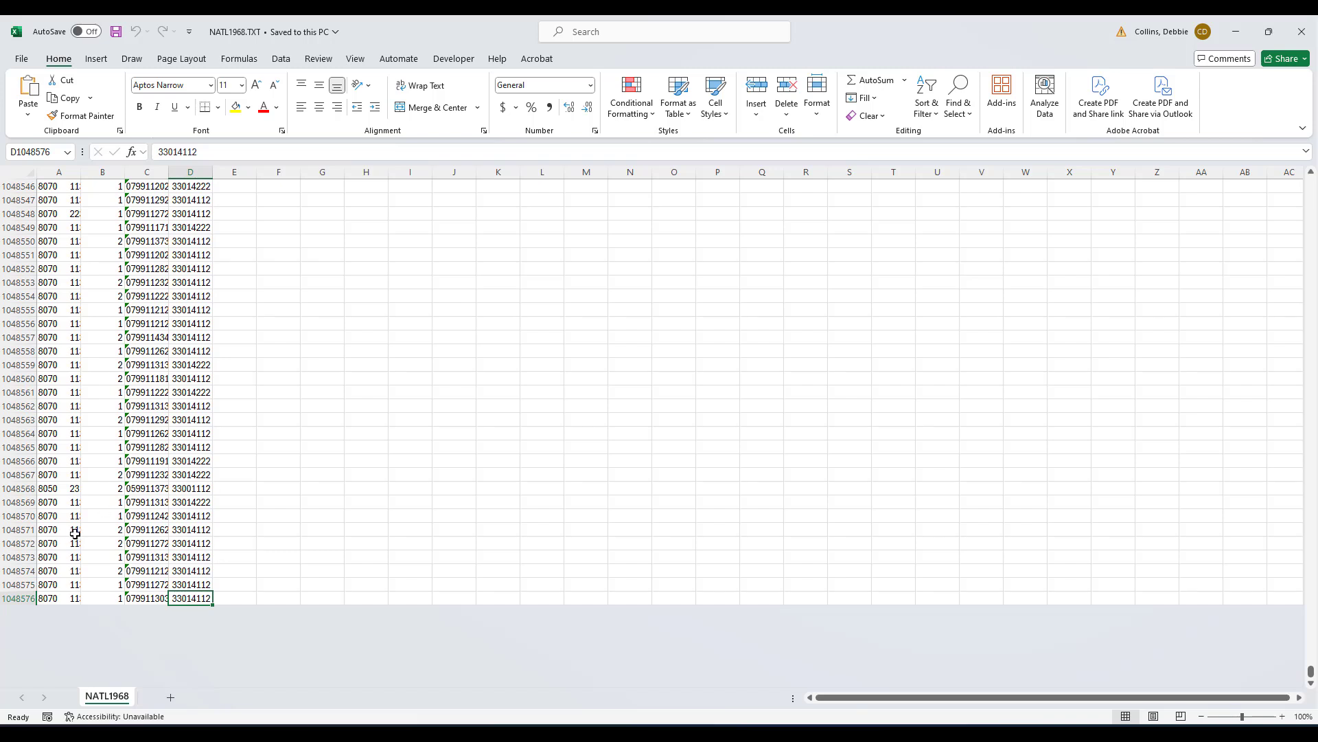
pyautogui.moveTo(40, 572)
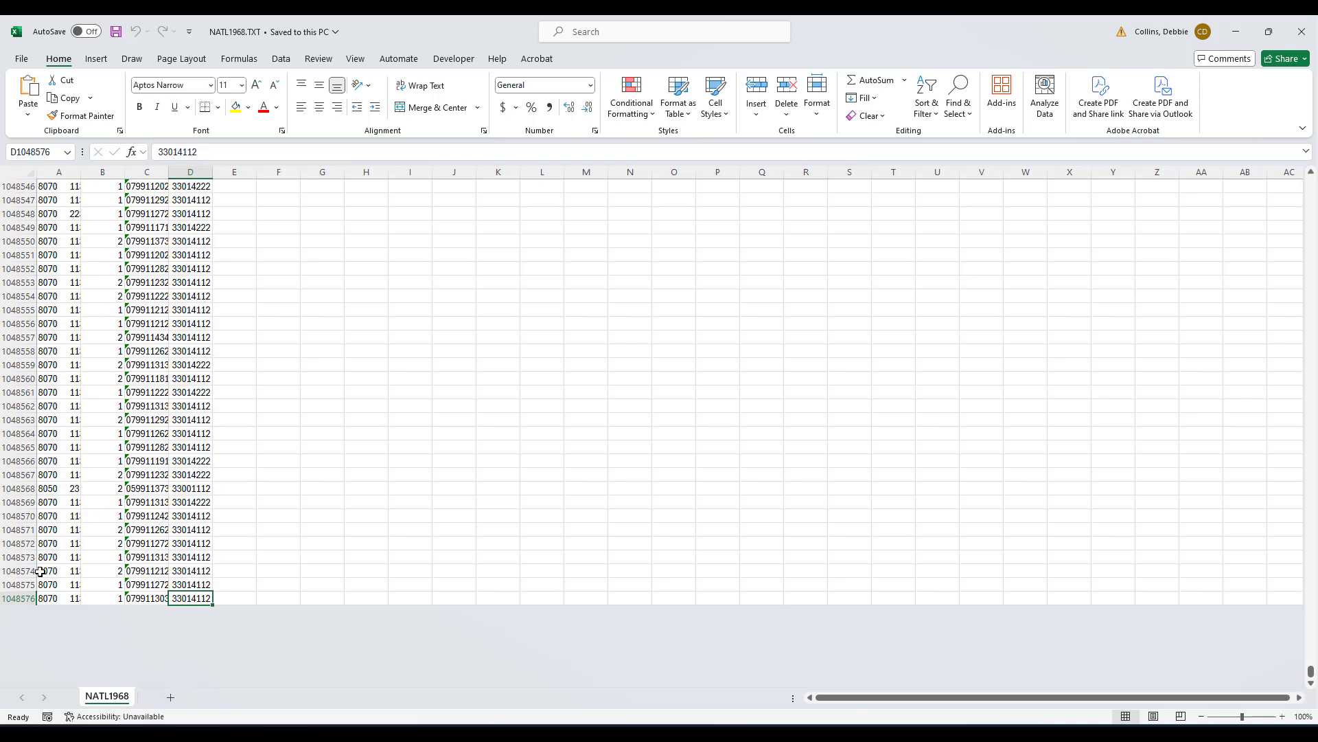
pyautogui.moveTo(92, 389)
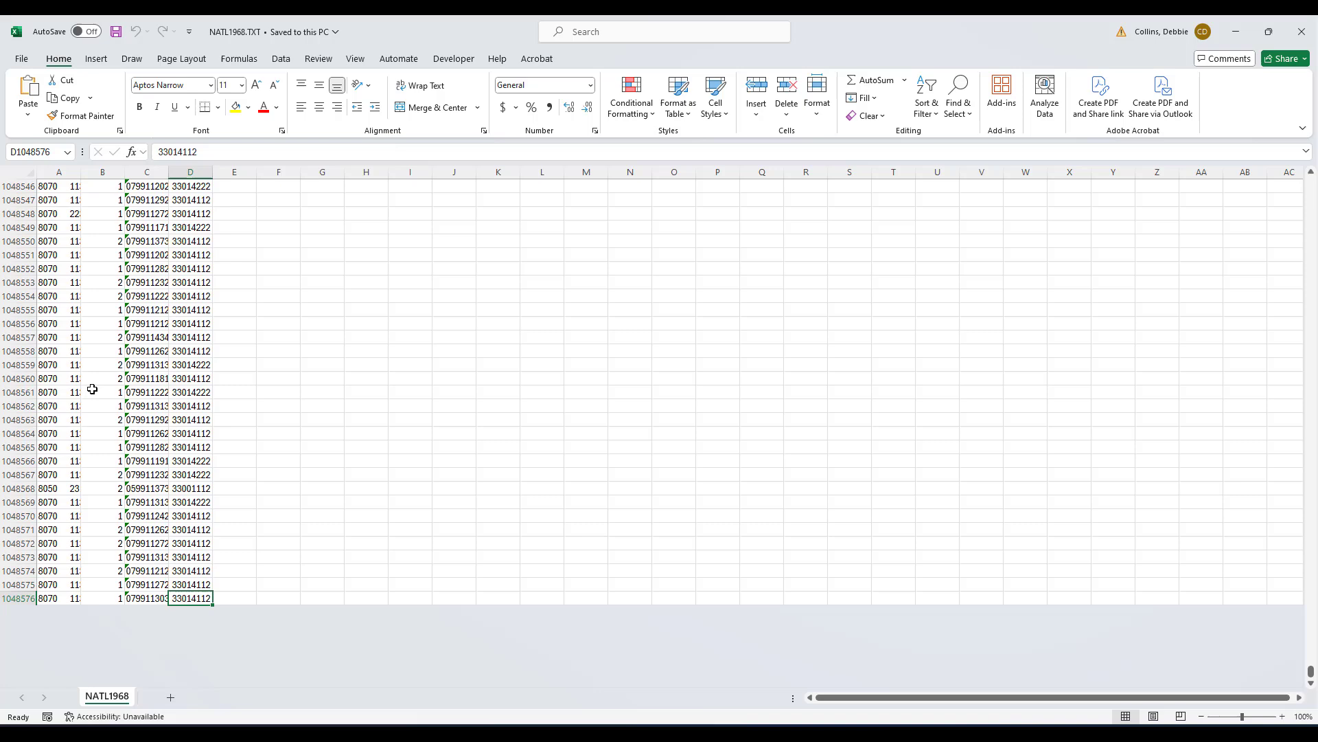
# Return to A1 and select column B holding the 1 and 2 gender codes
pyautogui.press('ctrl+Home')
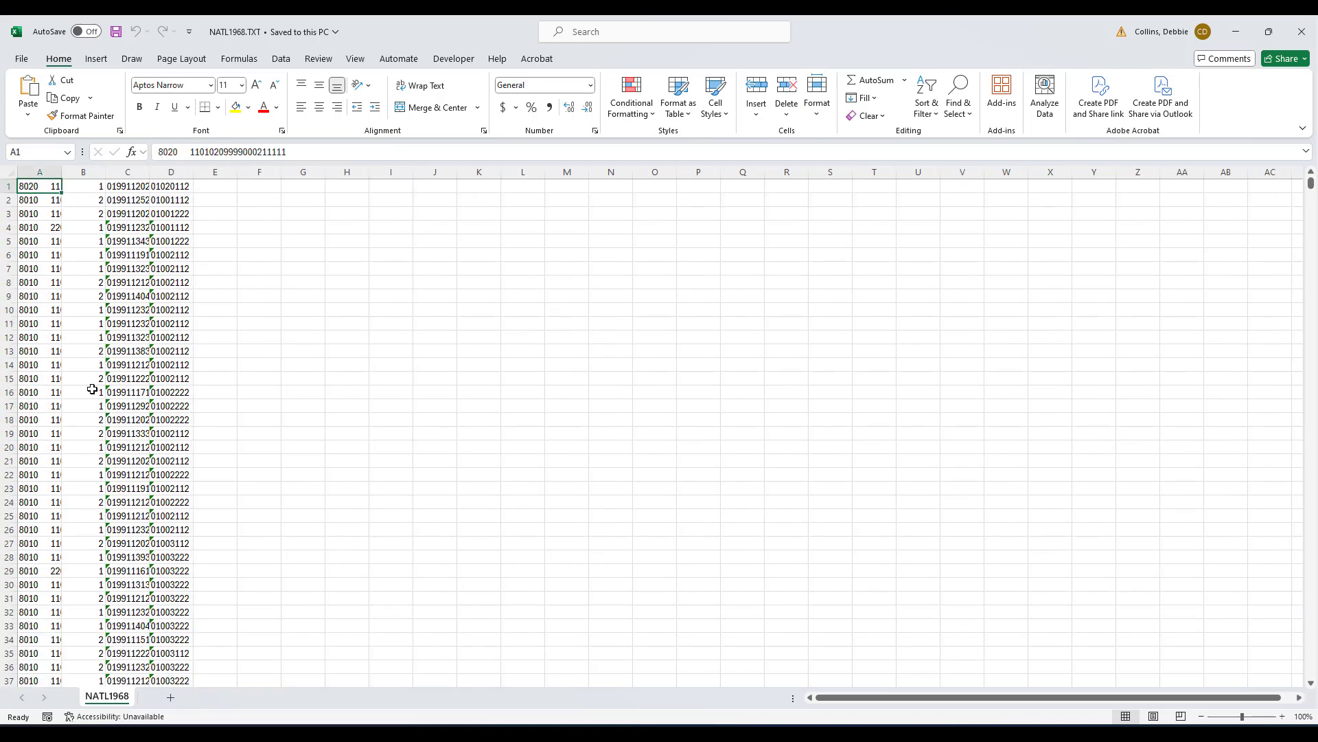
pyautogui.moveTo(88, 188)
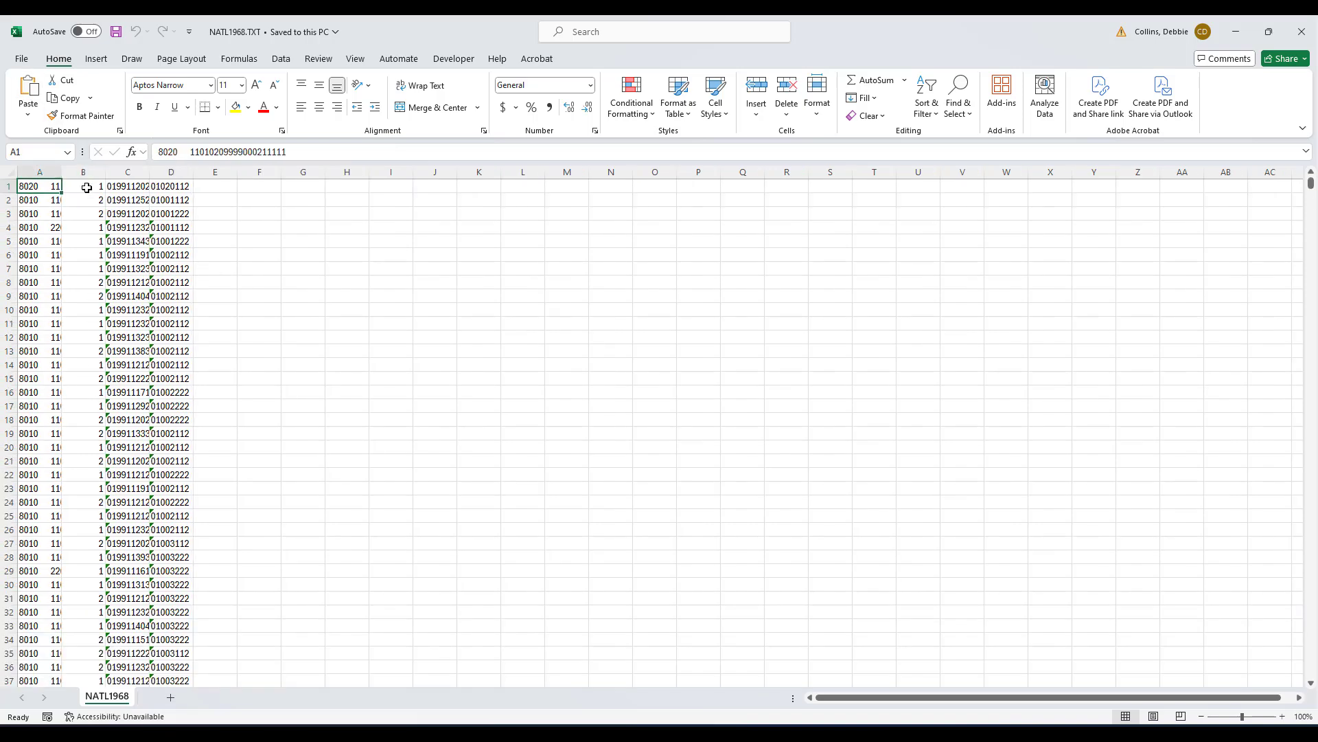
pyautogui.click(82, 172)
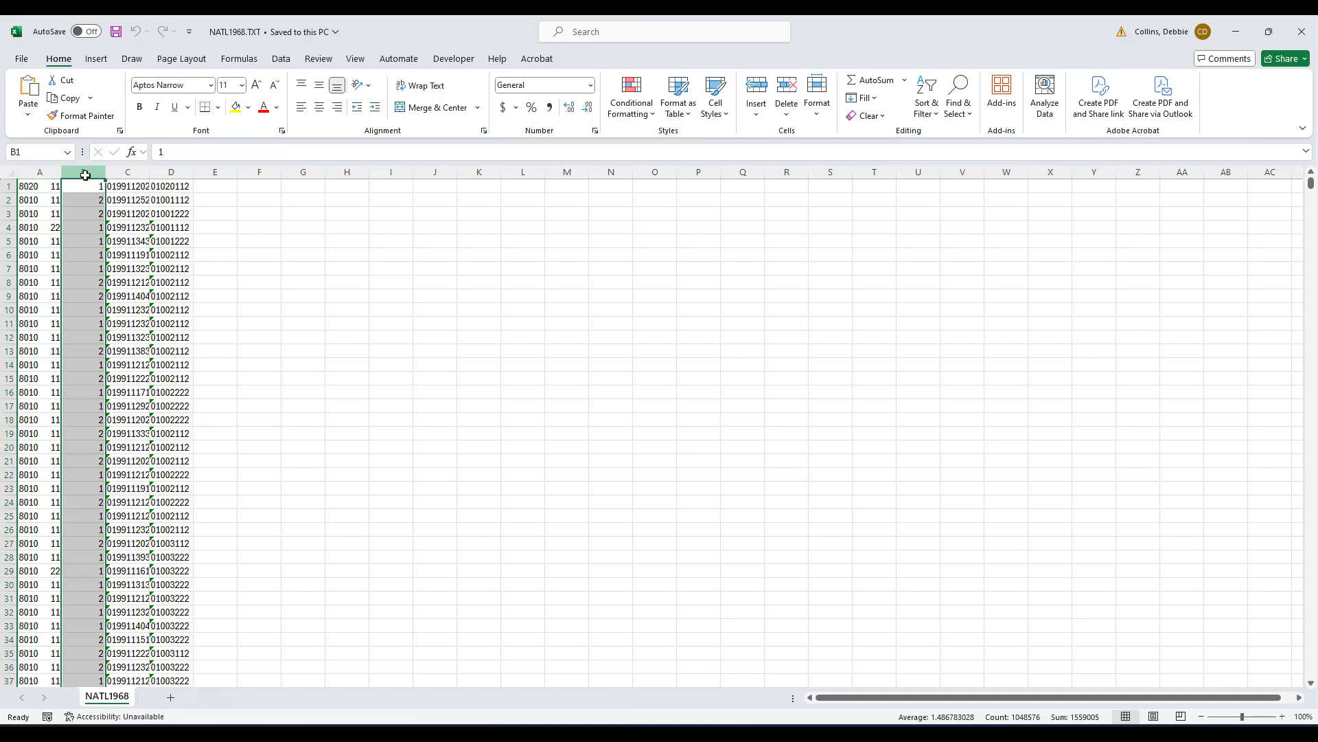